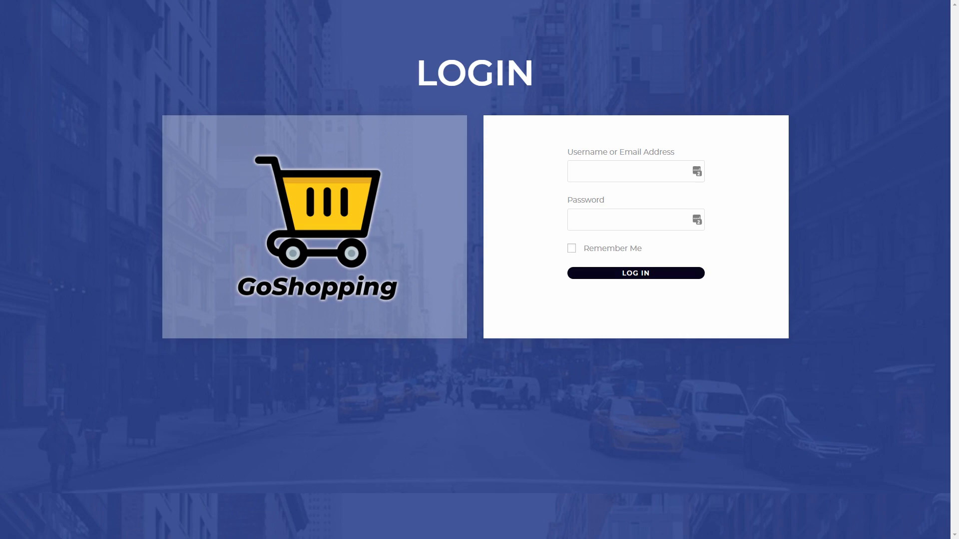
Step: Log in to GoShopping, view the themes and membership plan, and start a new page
{"action": "left_click", "coordinate": [635, 272]}
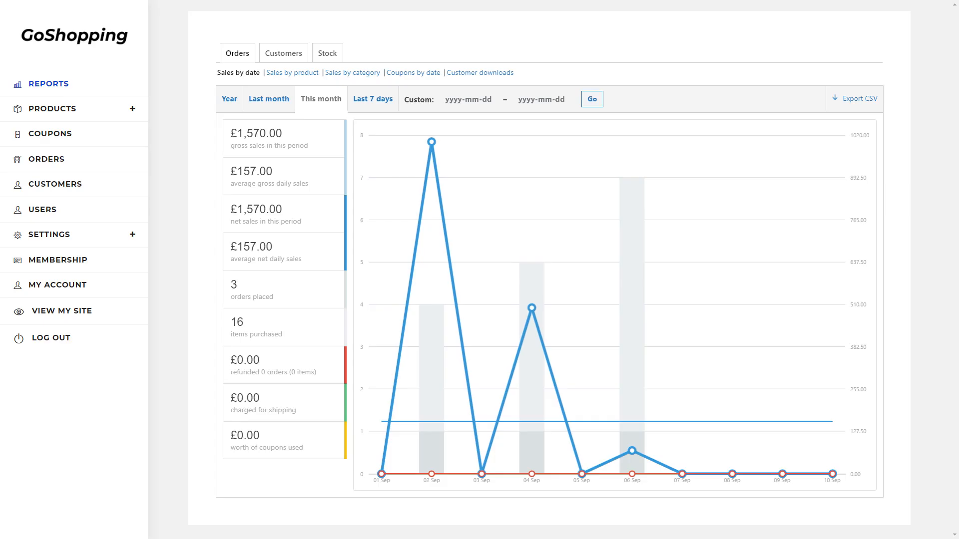
{"action": "left_click", "coordinate": [52, 109]}
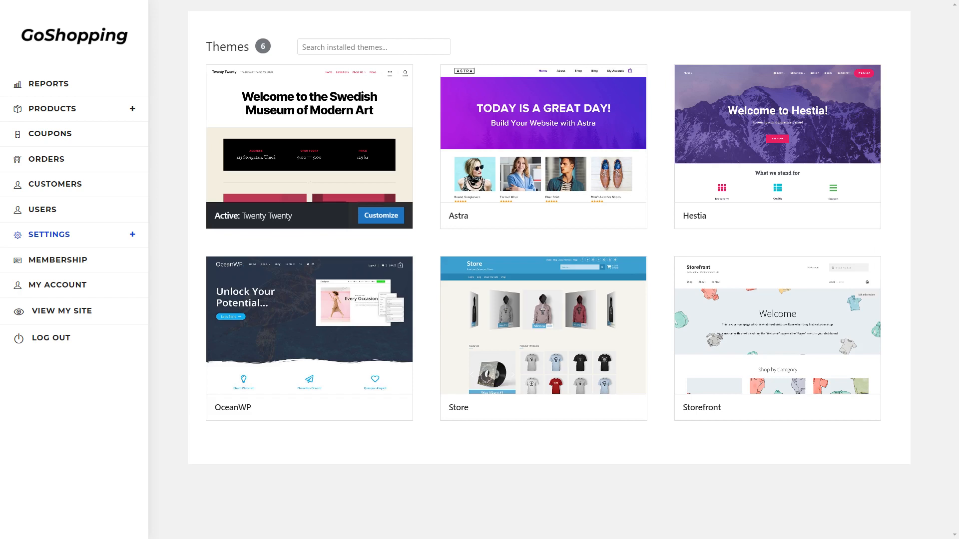
{"action": "left_click", "coordinate": [58, 260]}
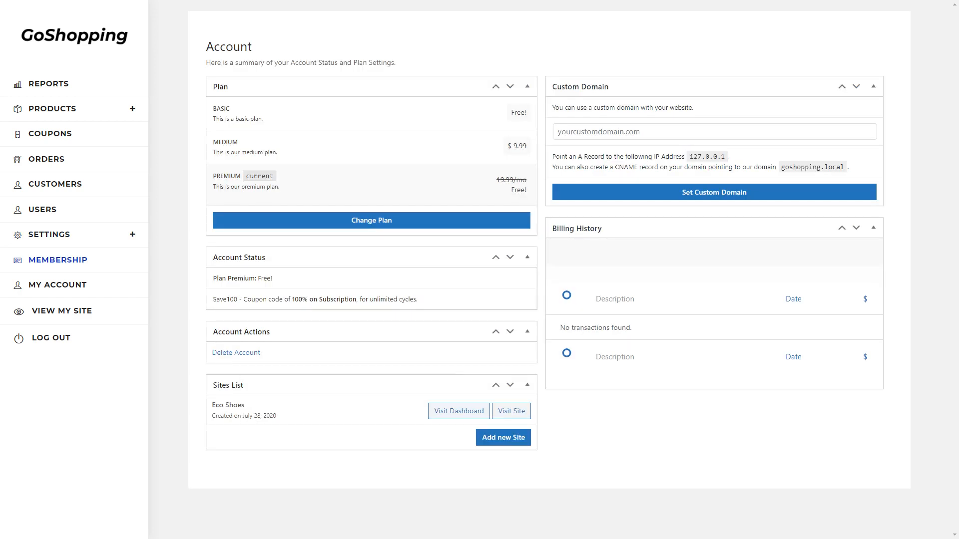
{"action": "left_click", "coordinate": [458, 411]}
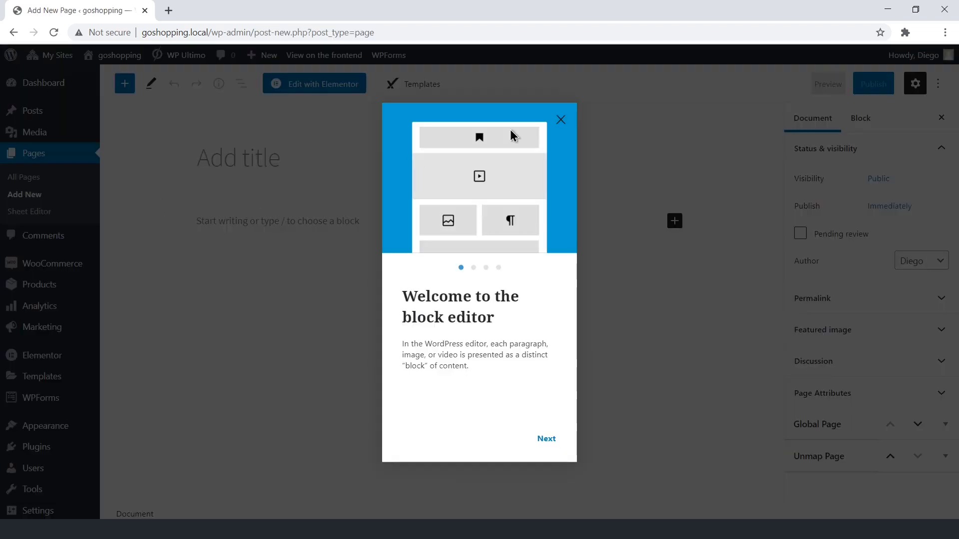
Step: Dismiss the welcome tour, title the page 'Homepage' and edit it with Elementor
{"action": "left_click", "coordinate": [560, 119]}
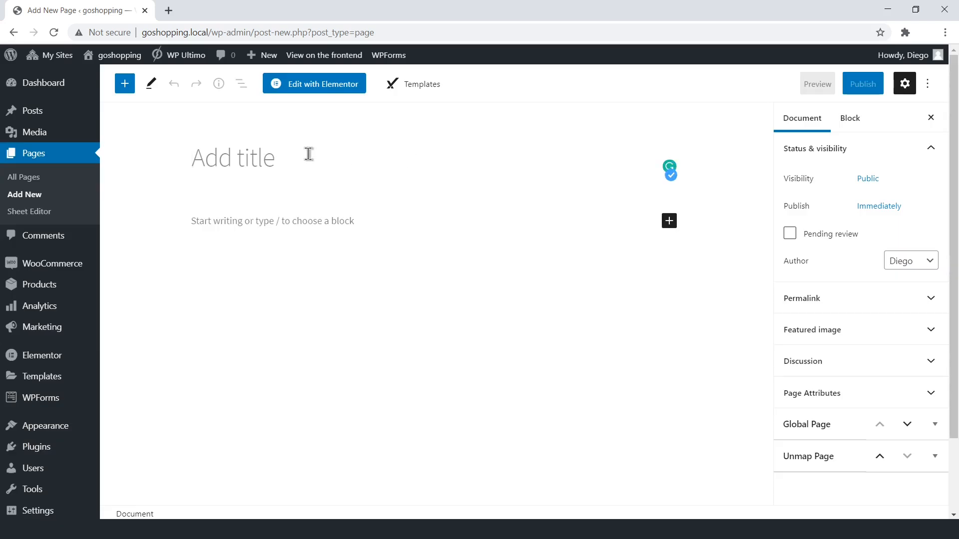
{"action": "type", "text": "Homepage"}
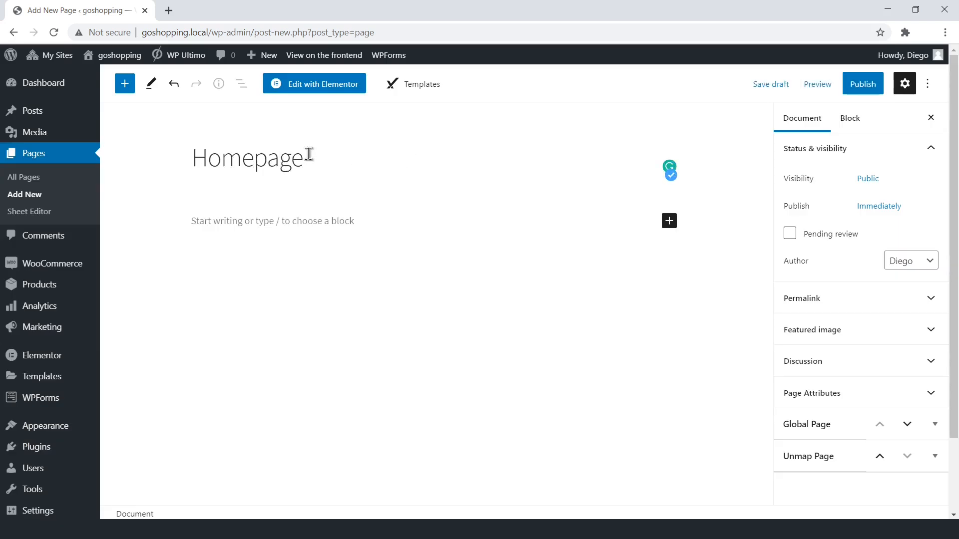
{"action": "left_click", "coordinate": [314, 83]}
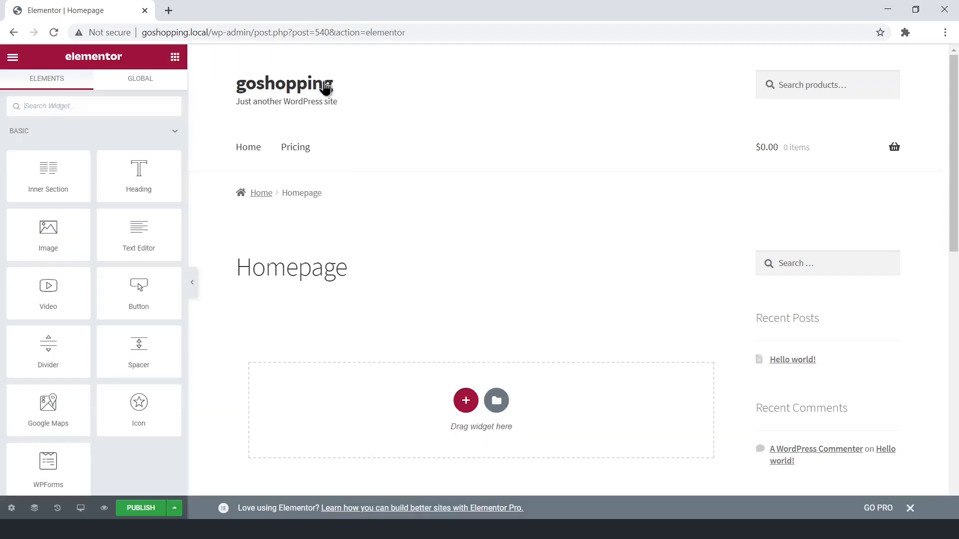
Step: Switch the page layout to Elementor Canvas and insert the Workflow Optimization landing template
{"action": "left_click", "coordinate": [132, 358]}
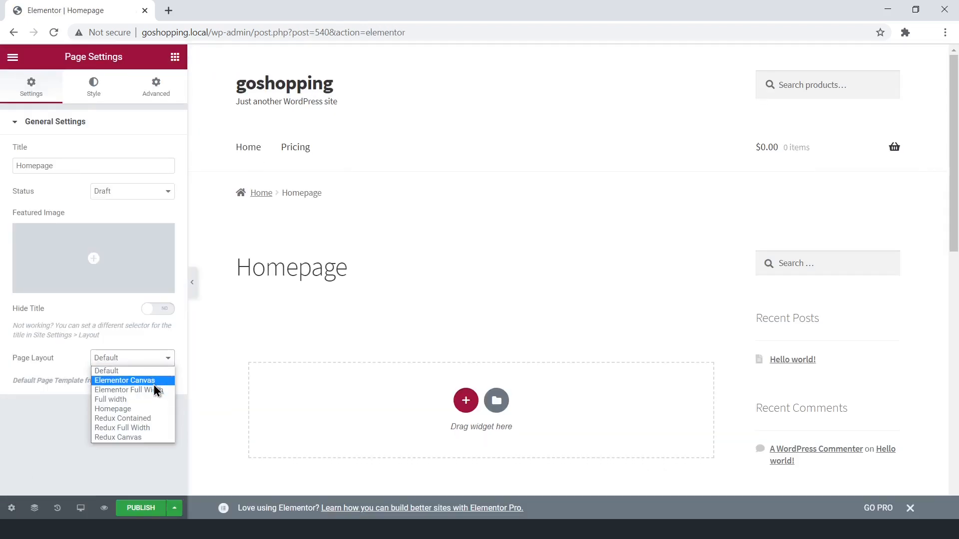
{"action": "left_click", "coordinate": [124, 381]}
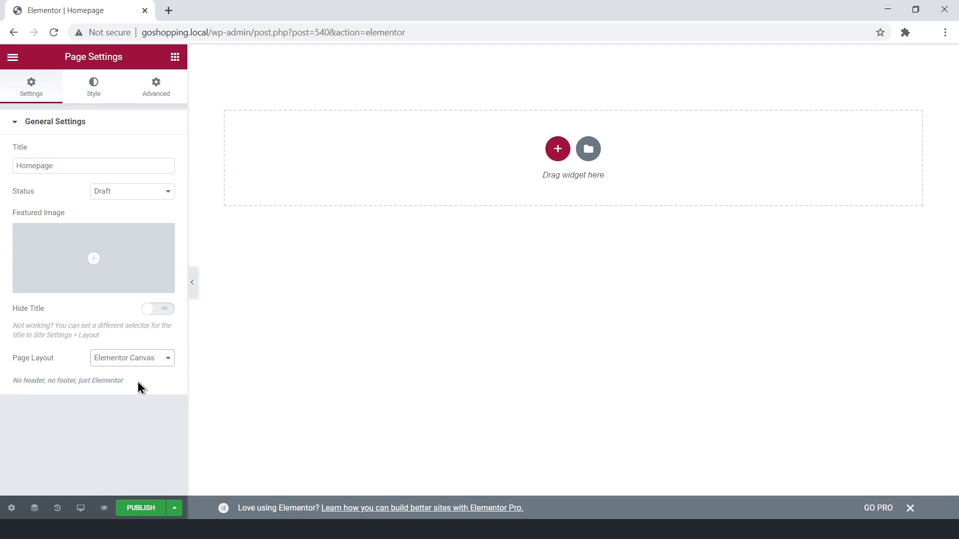
{"action": "left_click", "coordinate": [588, 149]}
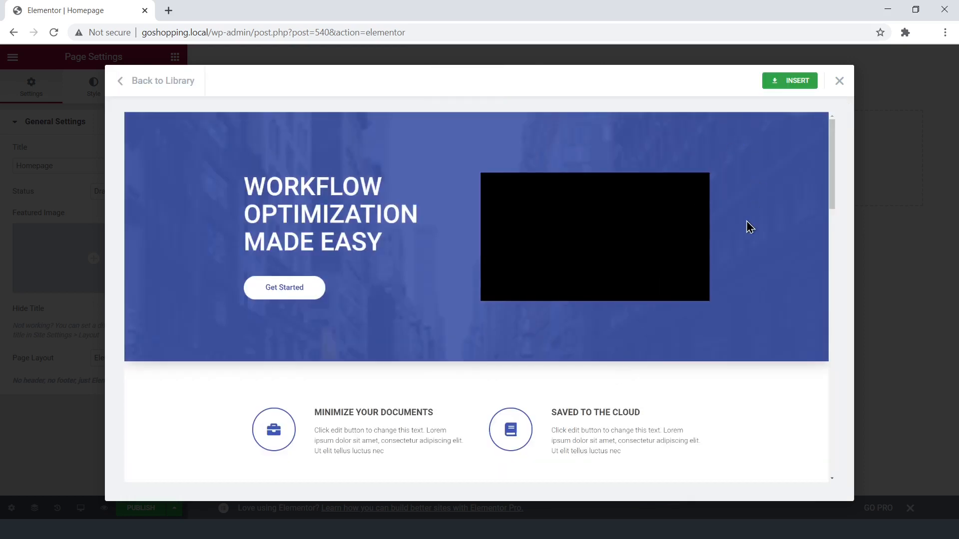
{"action": "scroll", "scroll_direction": "down", "scroll_amount": 3}
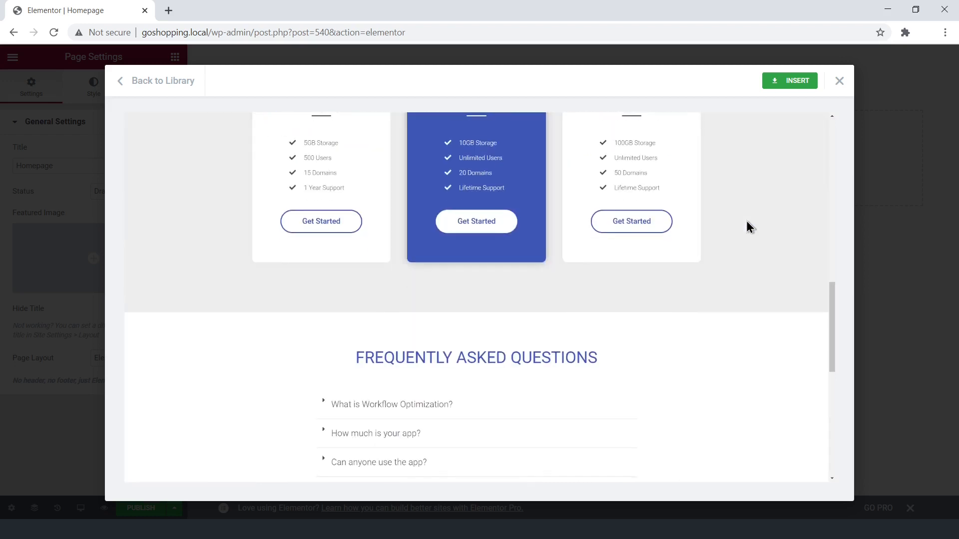
{"action": "scroll", "scroll_direction": "down", "scroll_amount": 3}
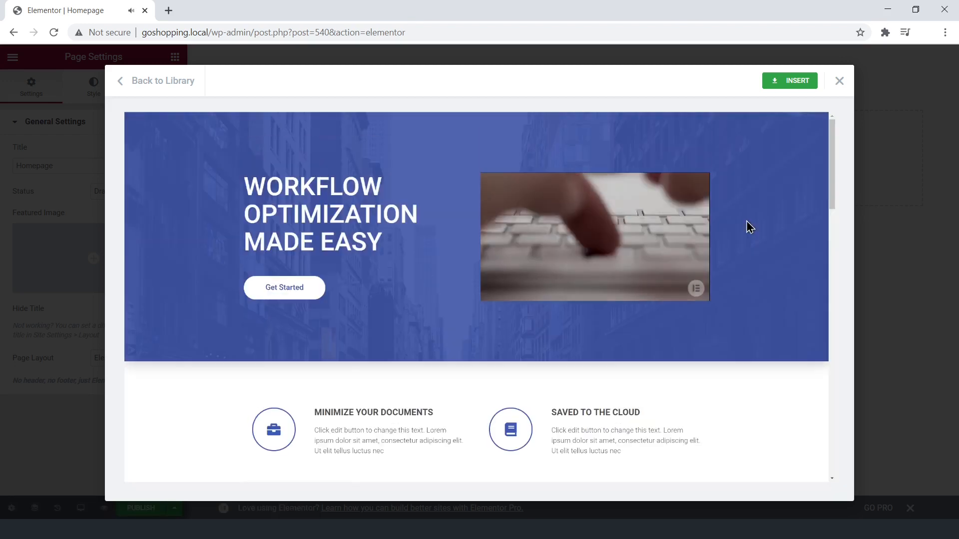
{"action": "left_click", "coordinate": [789, 80]}
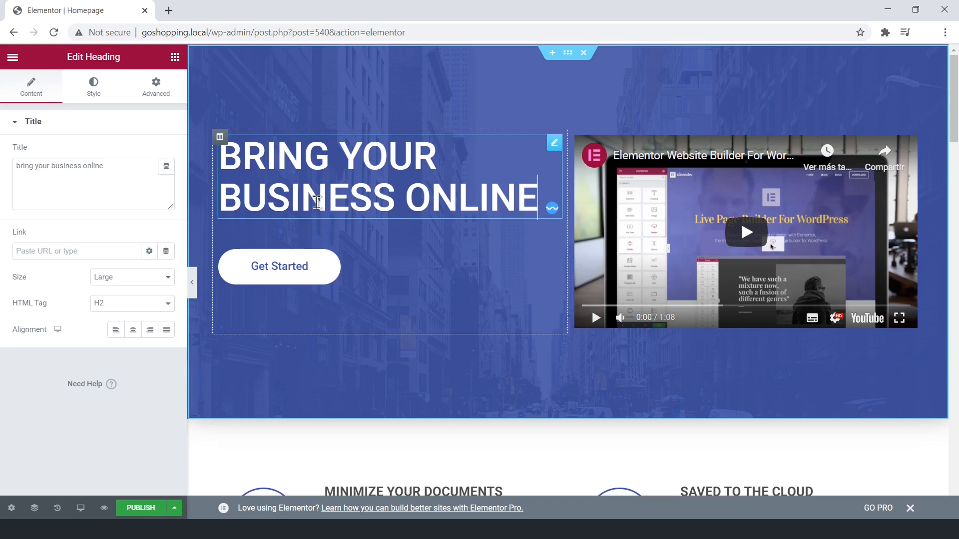
Step: Duplicate the hero's Get Started button and show its positioning options
{"action": "right_click", "coordinate": [279, 266]}
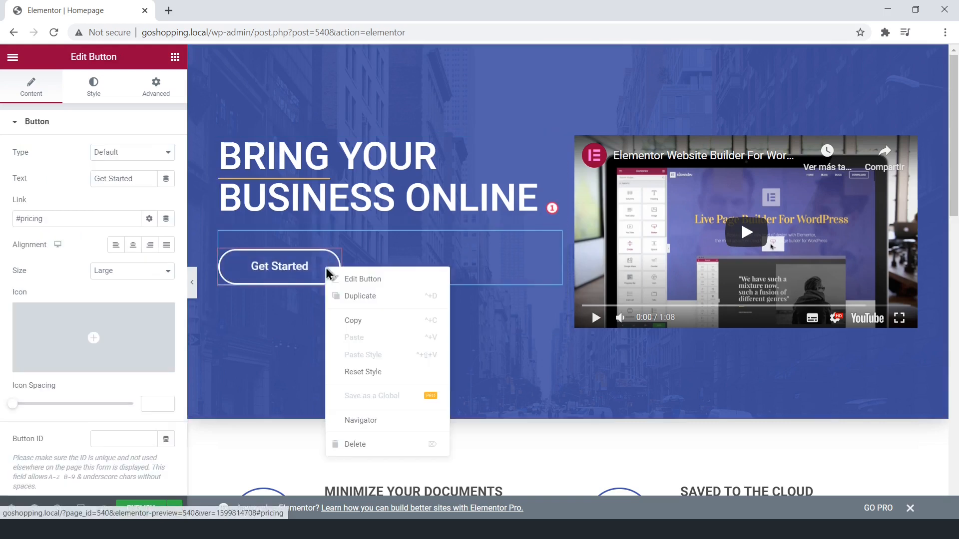
{"action": "left_click", "coordinate": [360, 296]}
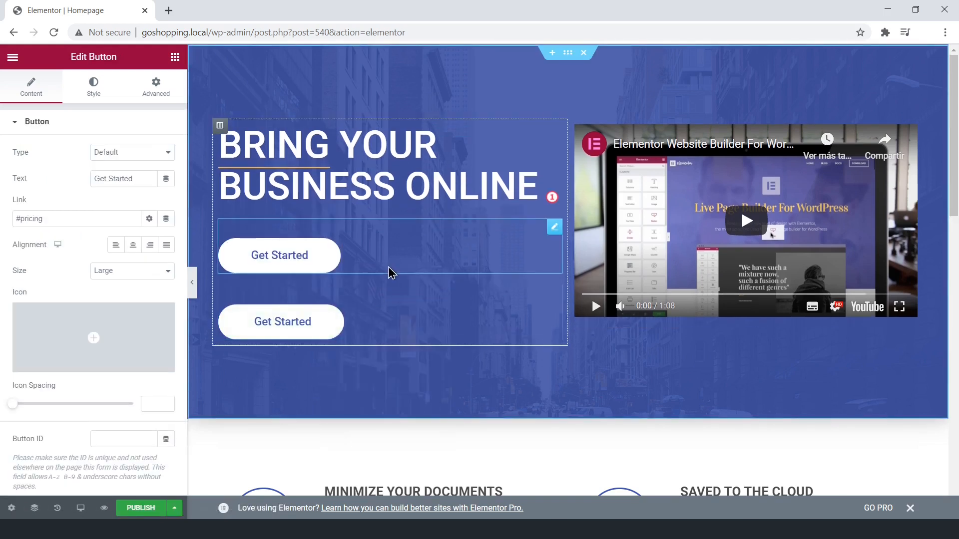
{"action": "left_click", "coordinate": [155, 86]}
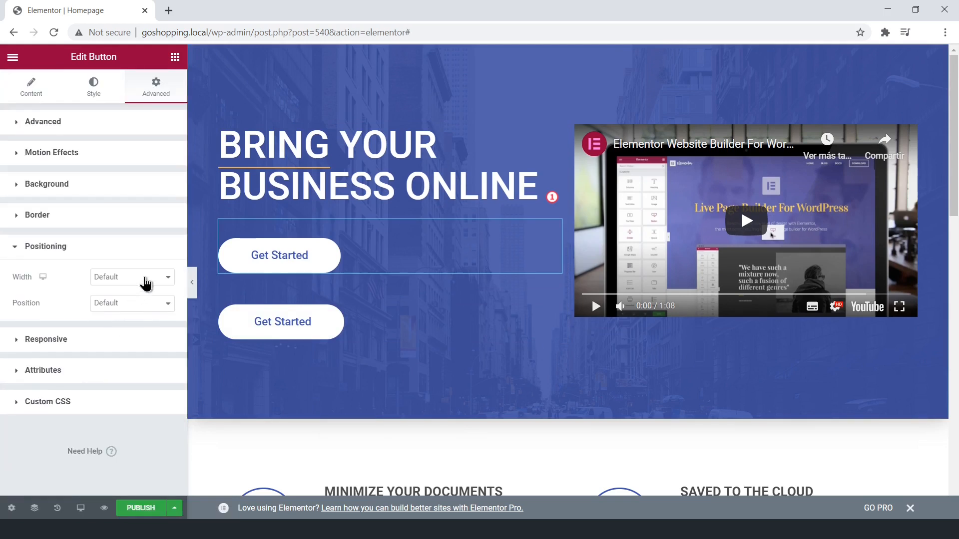
Step: Give the second Get Started button 20px padding
{"action": "right_click", "coordinate": [282, 322]}
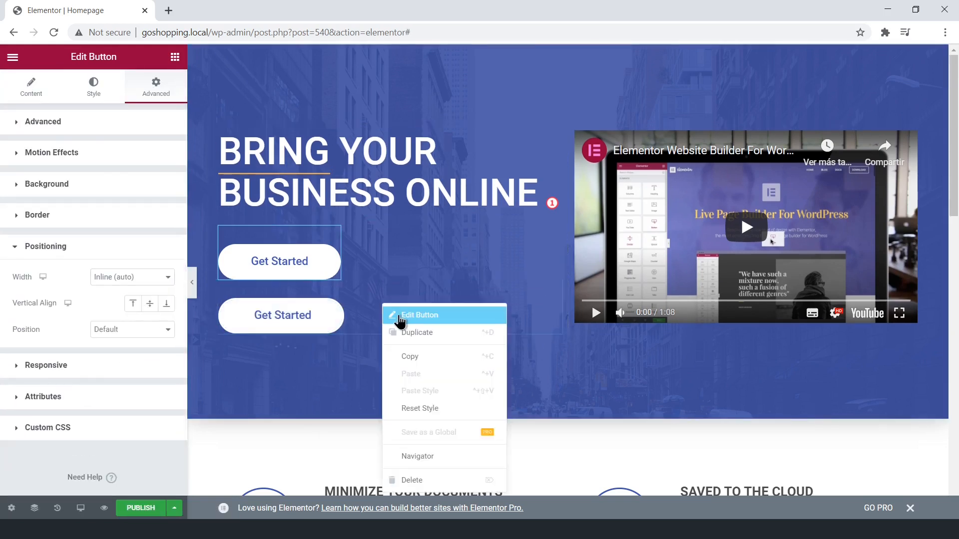
{"action": "left_click", "coordinate": [419, 315]}
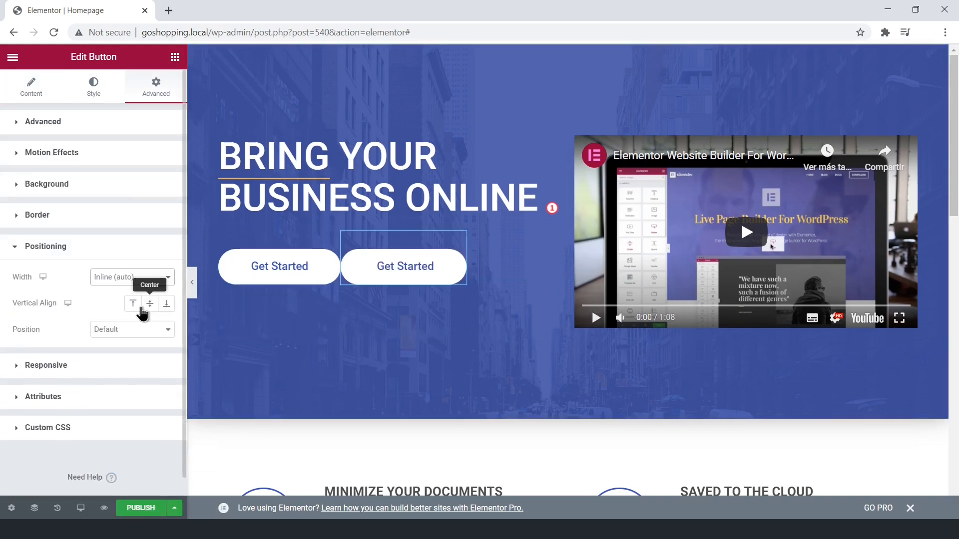
{"action": "left_click", "coordinate": [43, 121]}
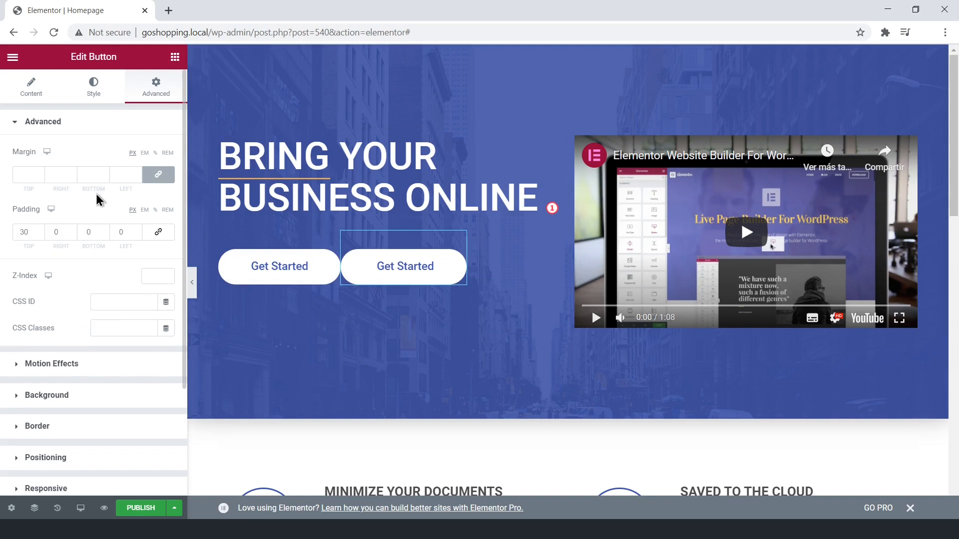
{"action": "type", "text": "20"}
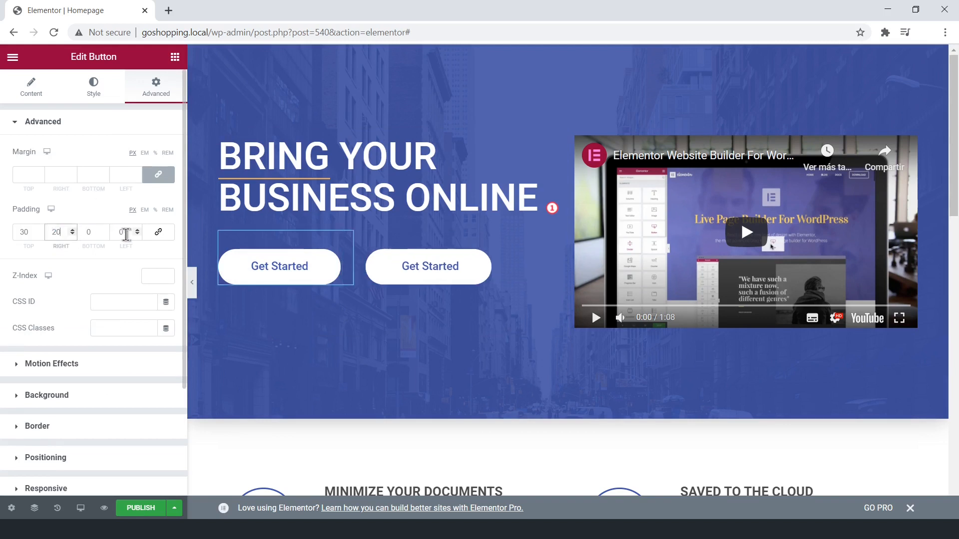
{"action": "type", "text": "20"}
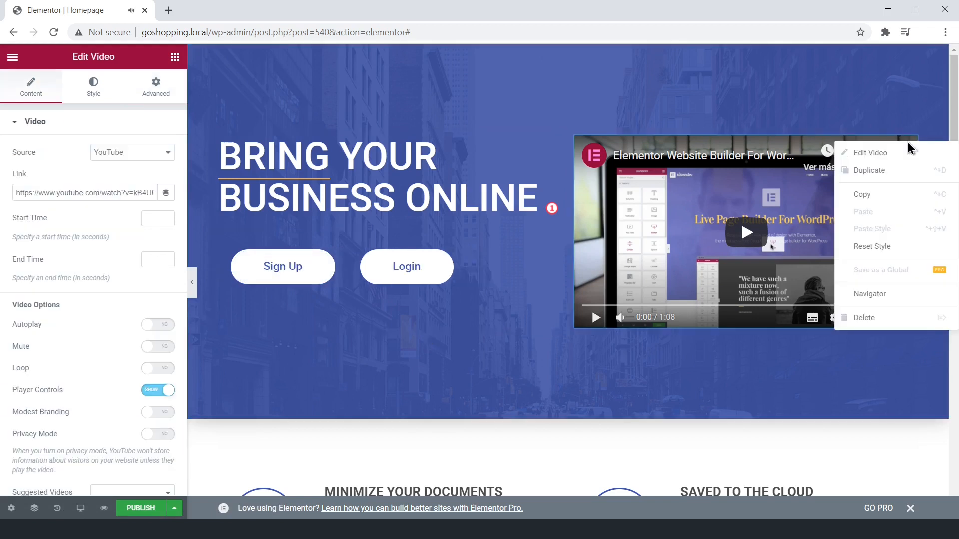
Step: Replace the hero video with the GoShopping logo image from the Media Library
{"action": "left_click", "coordinate": [864, 318]}
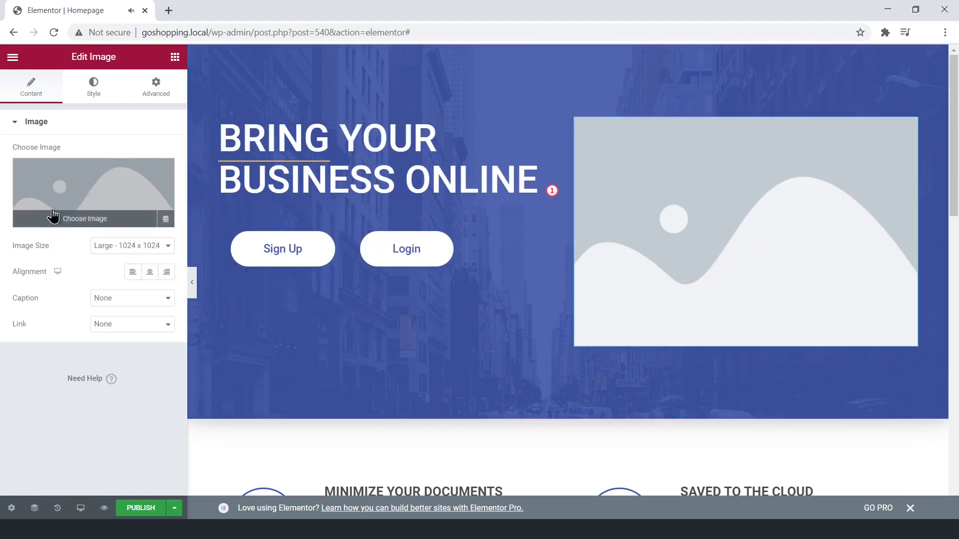
{"action": "left_click", "coordinate": [85, 219]}
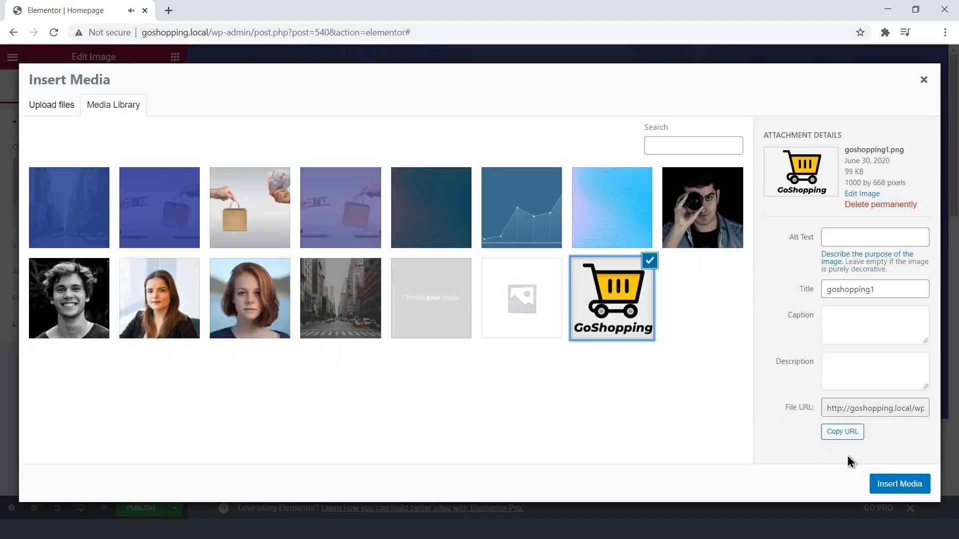
{"action": "left_click", "coordinate": [900, 484]}
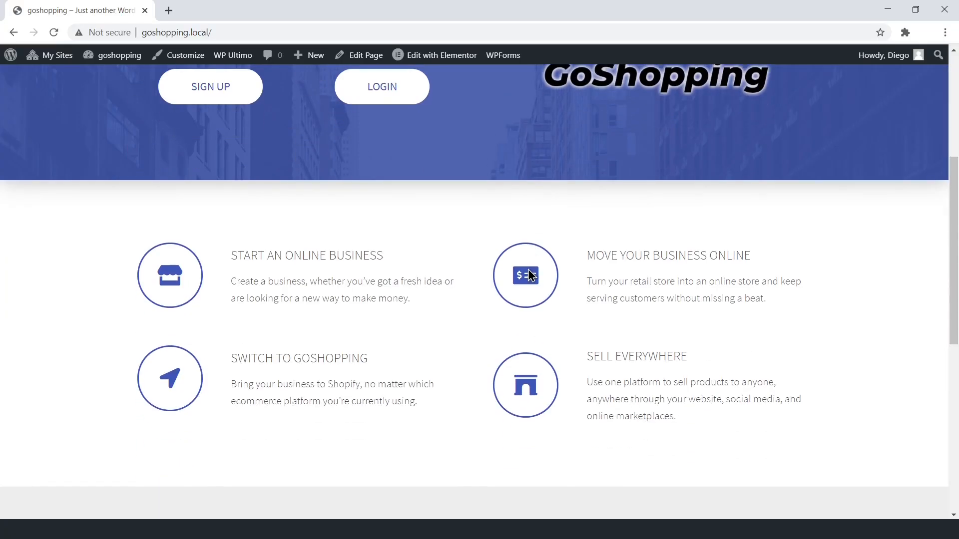
{"action": "scroll", "scroll_direction": "down", "scroll_amount": 3}
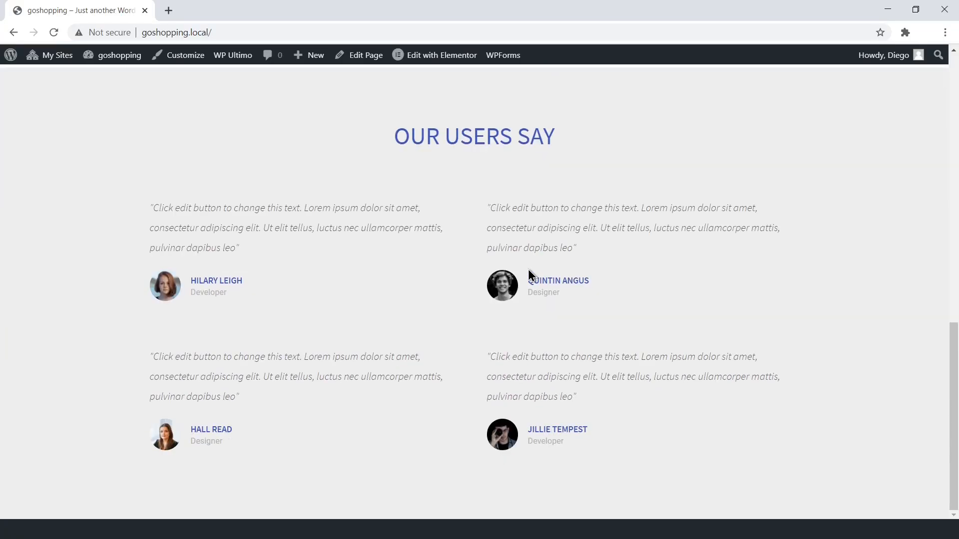